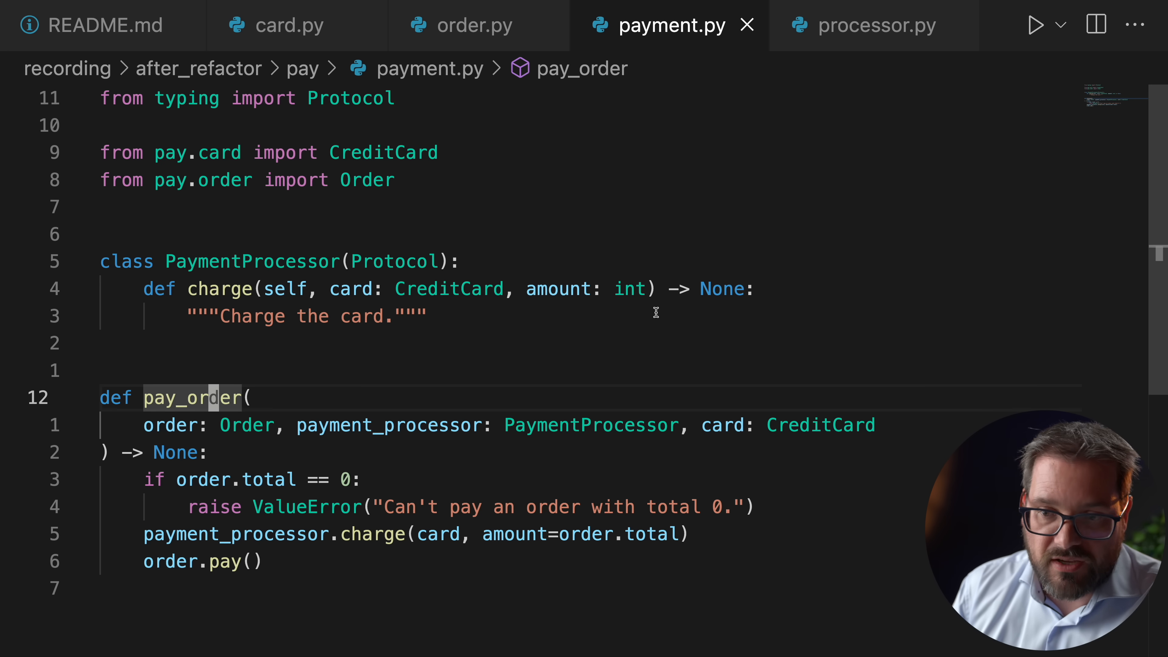
{"action": "mouse_move", "coordinate": [396, 262]}
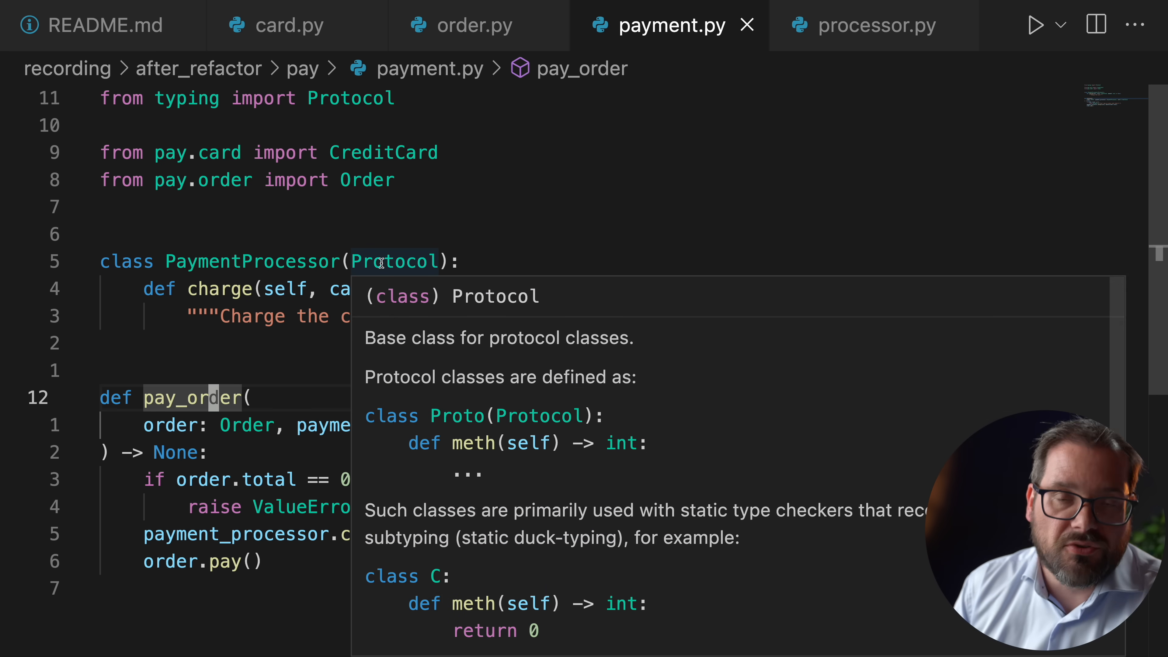